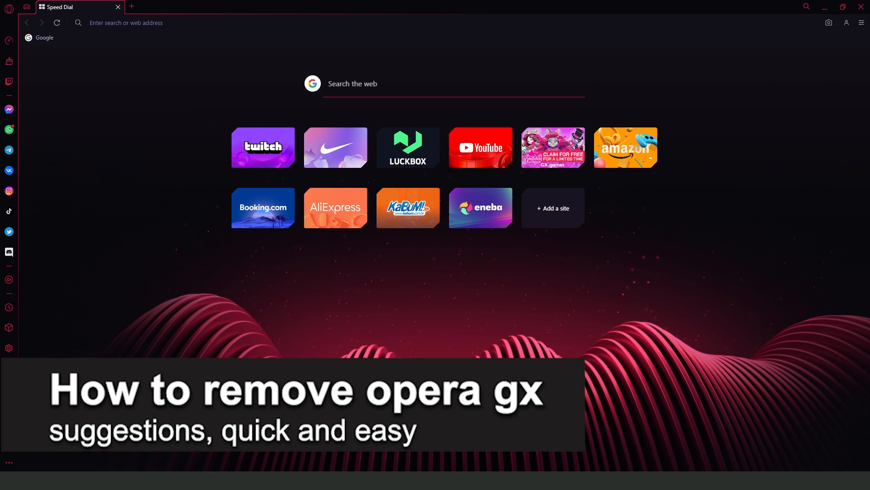
mouse_move(369, 355)
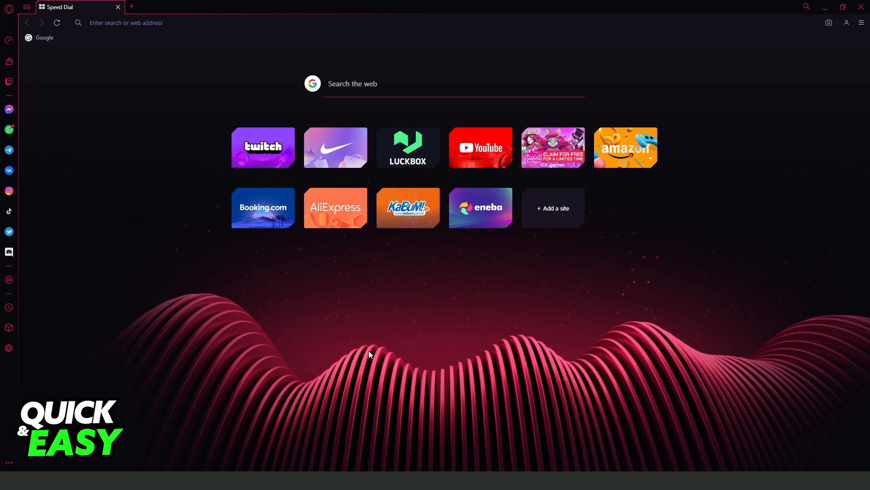
mouse_move(379, 360)
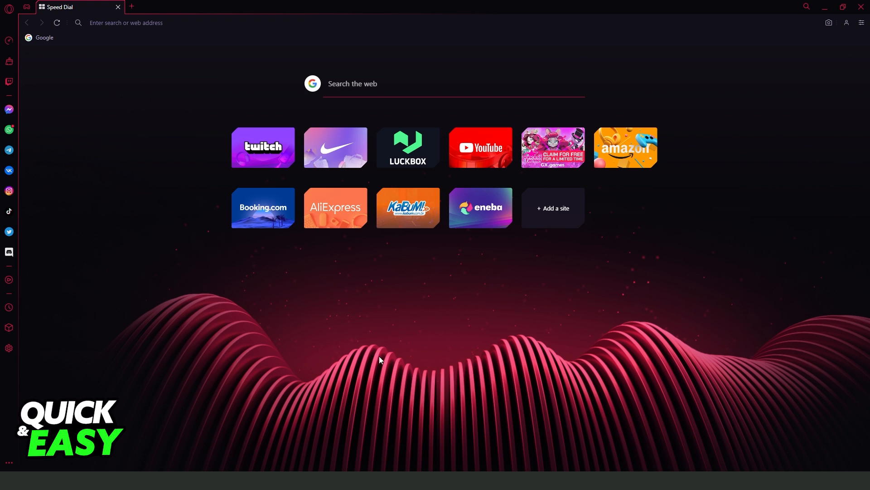
mouse_move(422, 343)
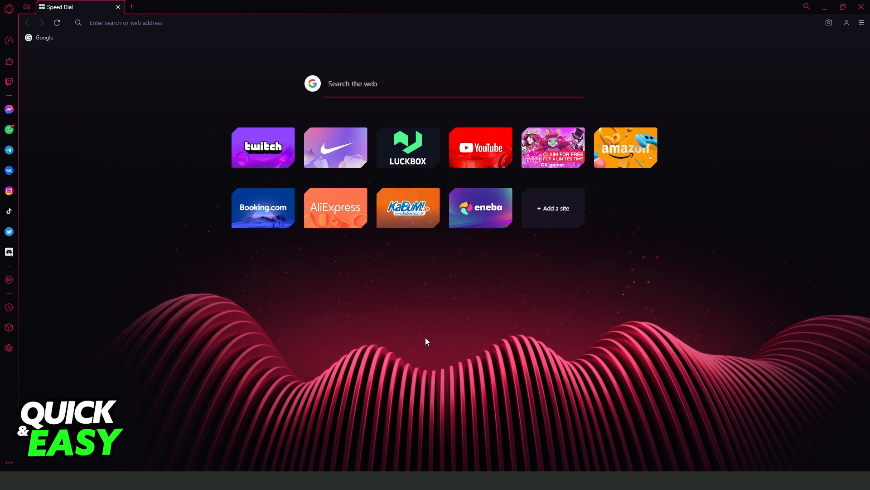
mouse_move(862, 23)
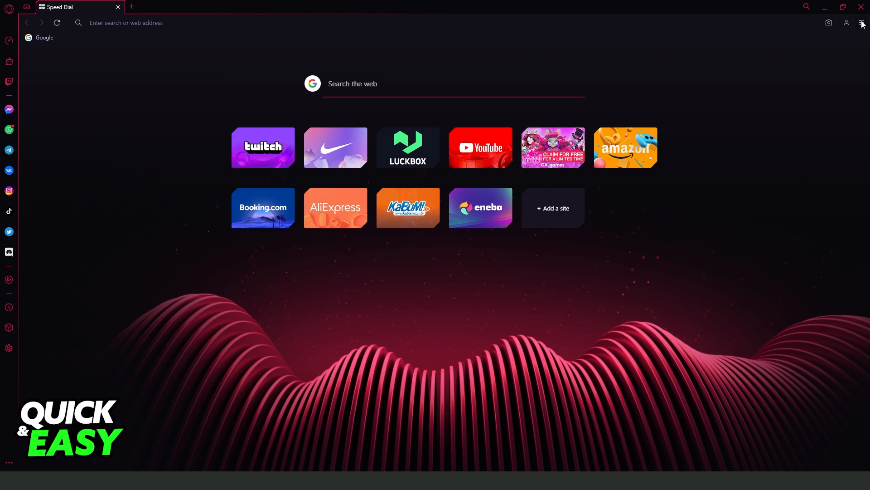
mouse_move(861, 22)
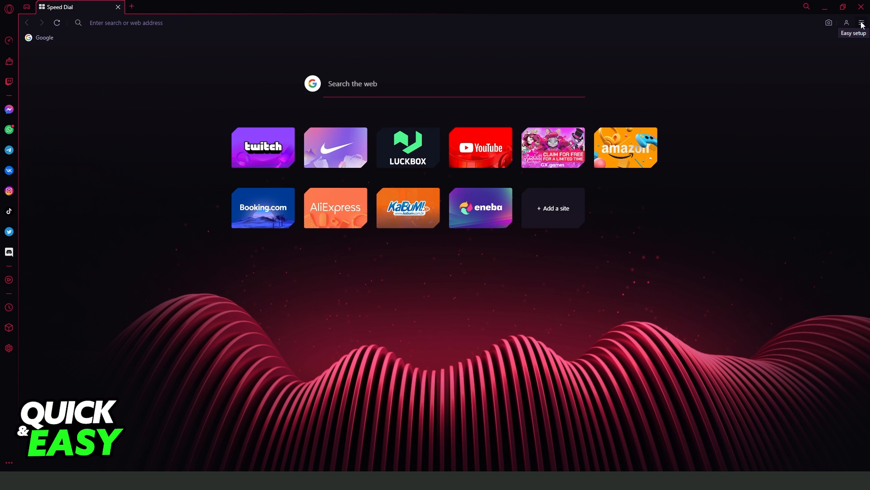
Step: Show the Easy setup panel from the toolbar and scroll to its bottom sections
click(862, 23)
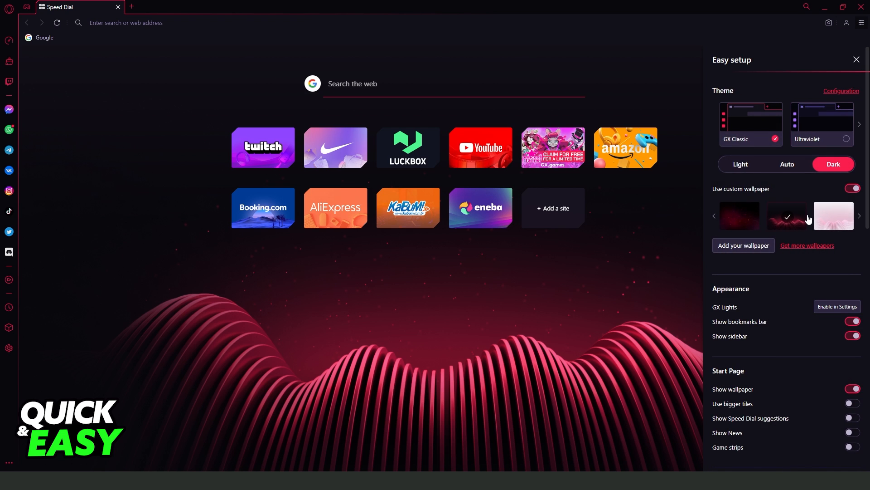
scroll(down, 3)
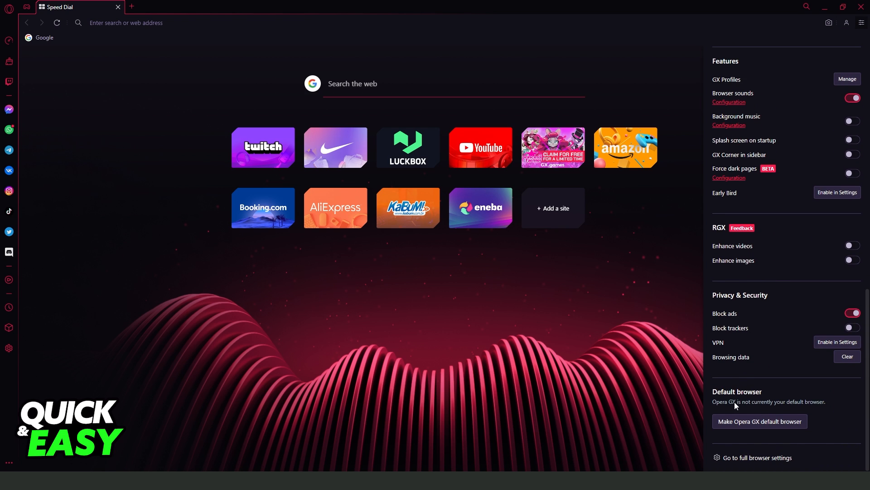
mouse_move(756, 457)
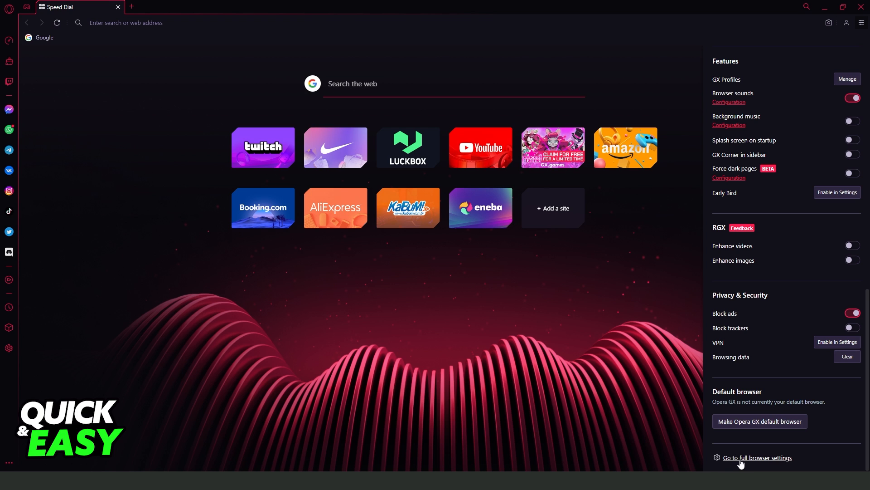
Step: Go to the full browser Settings page in its own tab
click(756, 457)
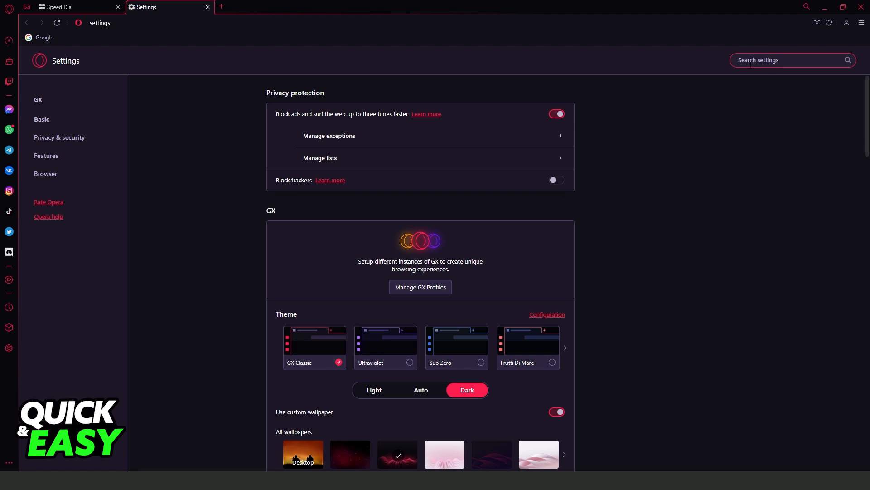
Step: Search settings for 'use a p', switch off the prediction service toggle, then start a new tab
text(use a p)
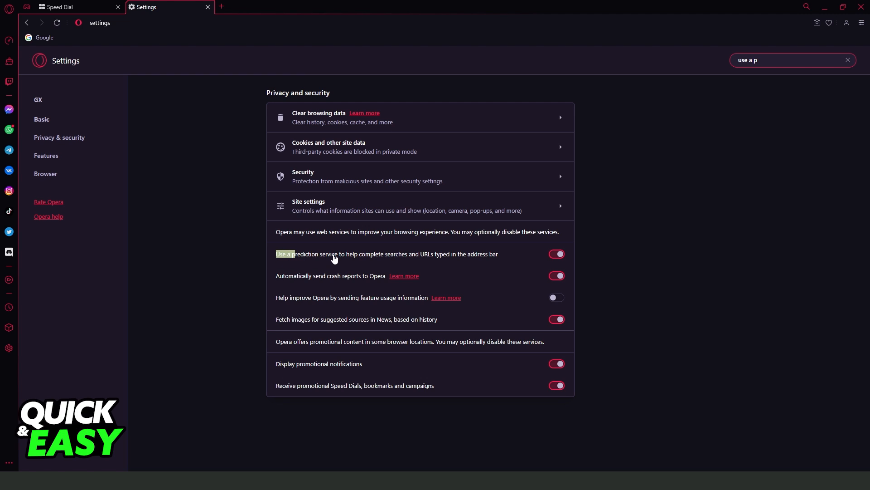
mouse_move(416, 260)
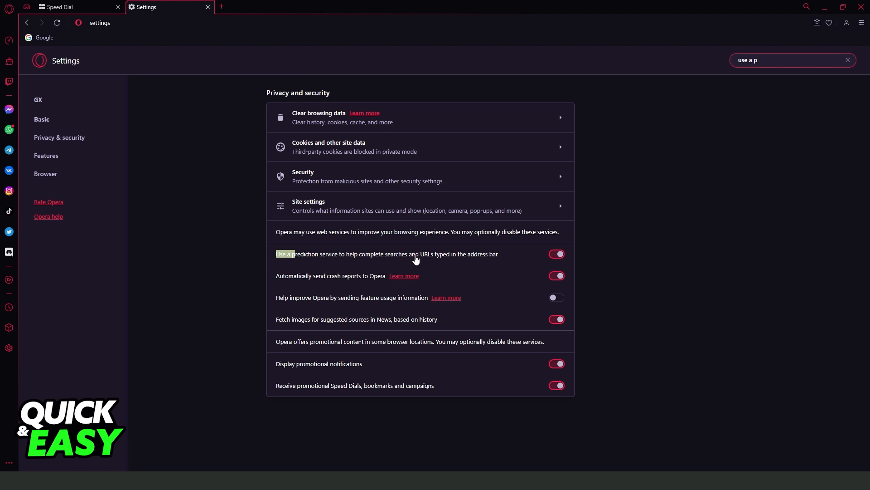
mouse_move(488, 254)
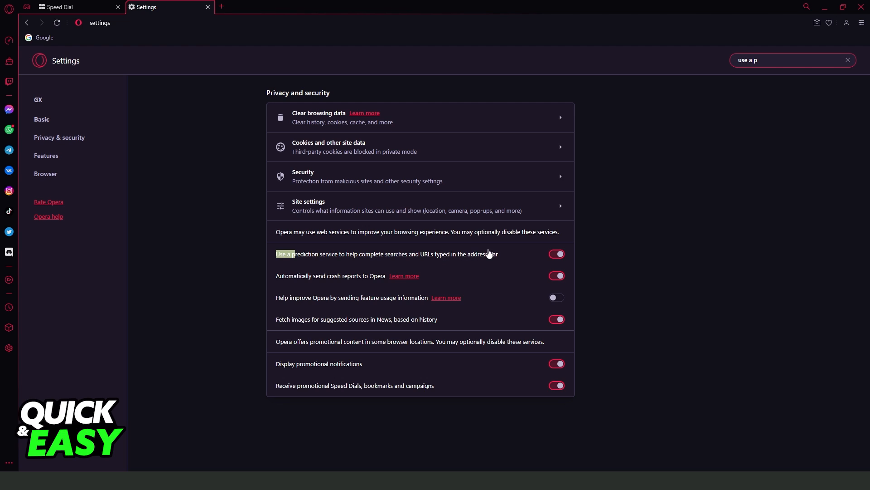
click(556, 253)
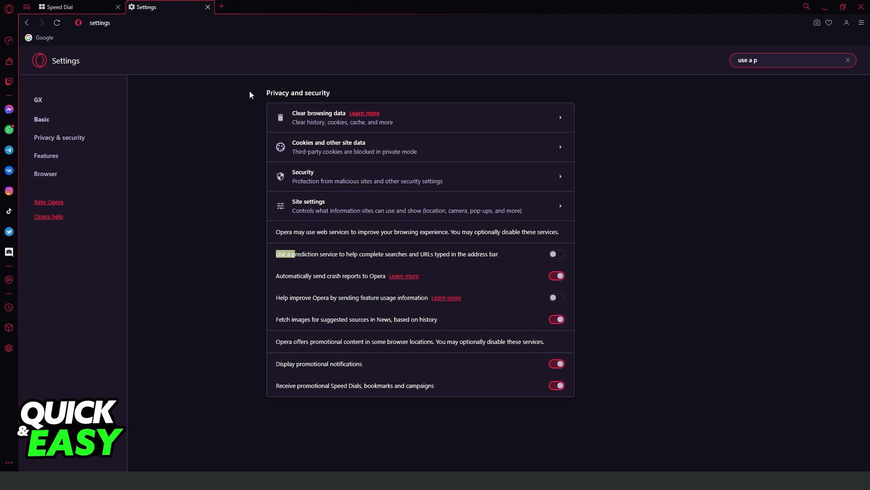
click(221, 6)
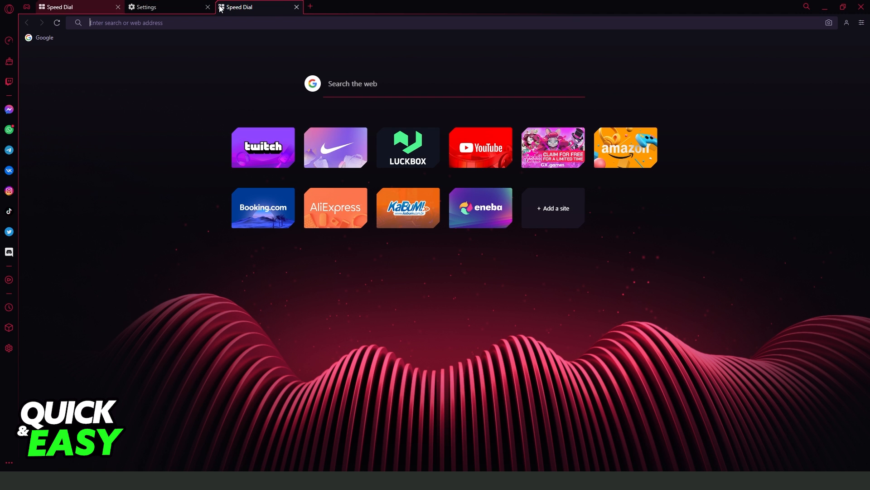